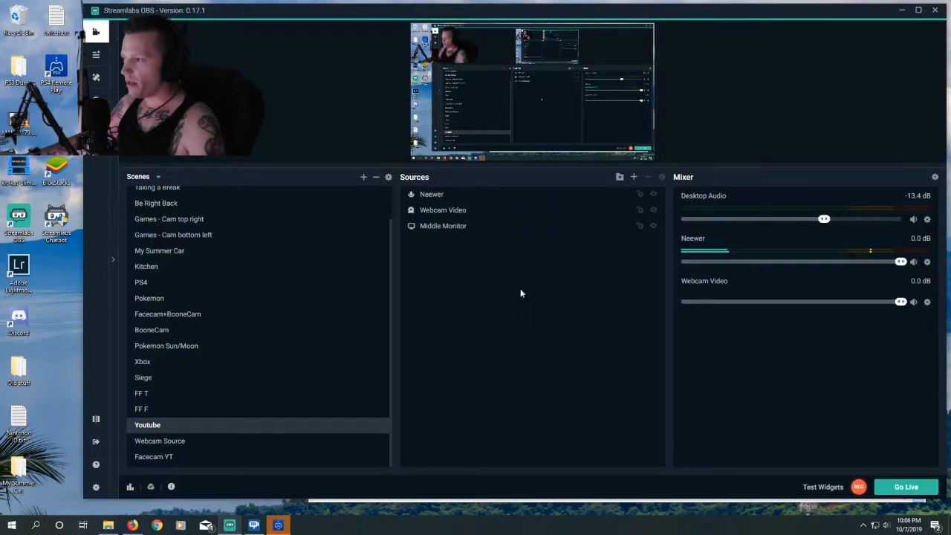
- Review the existing sources (Middle Monitor, Webcam Video, Neewer) in the Youtube scene
{"action": "left_click", "coordinate": [442, 226]}
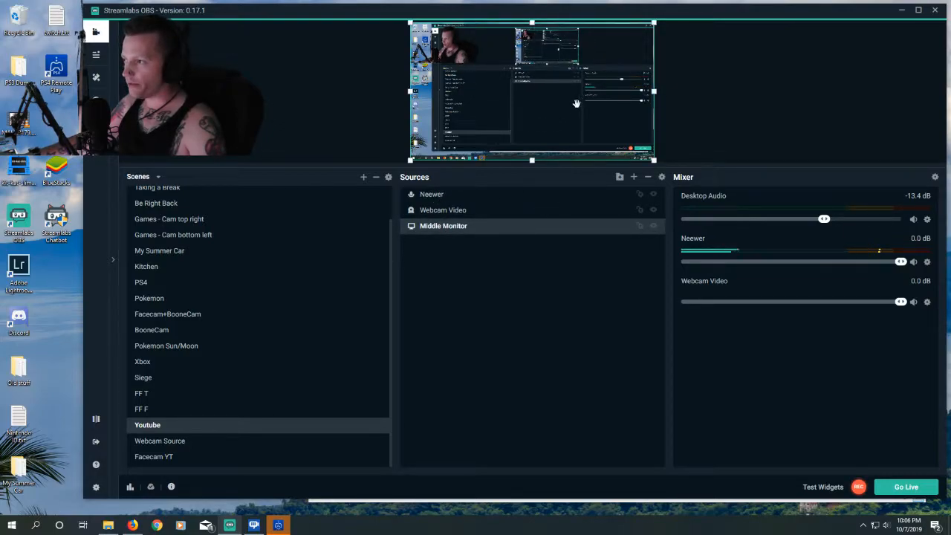
{"action": "left_click", "coordinate": [442, 210]}
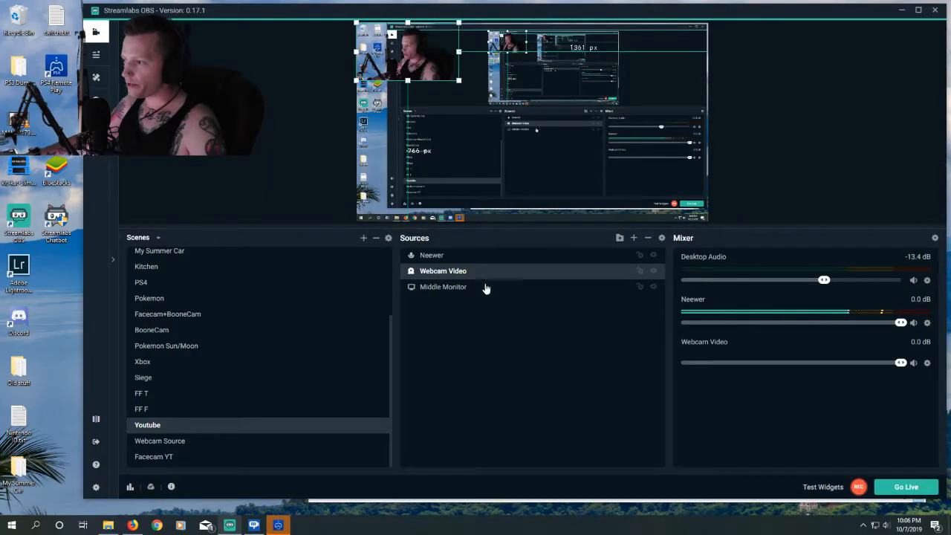
{"action": "mouse_move", "coordinate": [454, 255]}
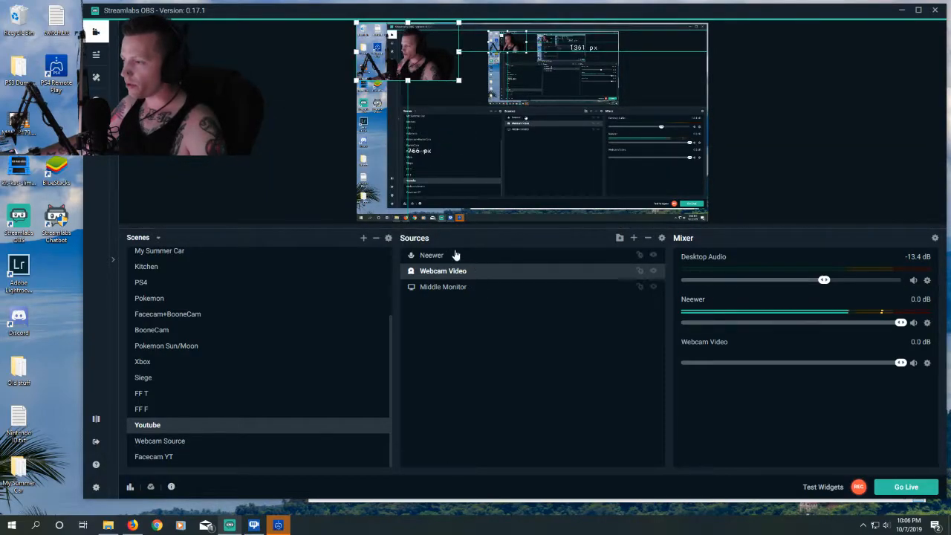
{"action": "left_click", "coordinate": [431, 256]}
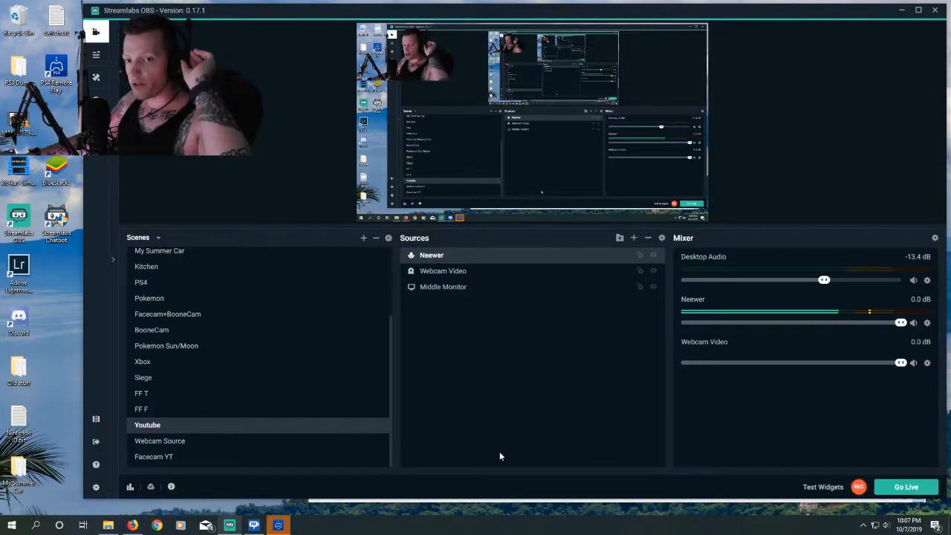
{"action": "mouse_move", "coordinate": [493, 450]}
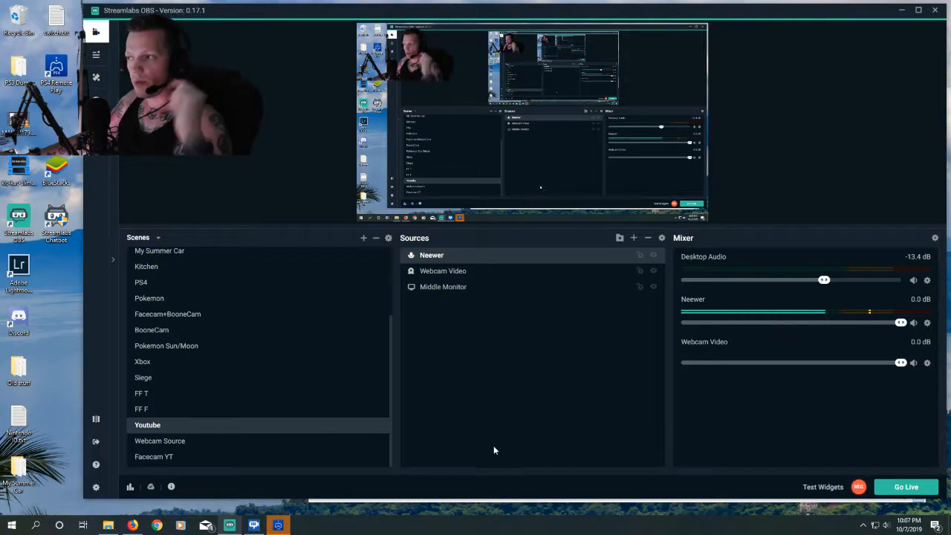
{"action": "mouse_move", "coordinate": [505, 389]}
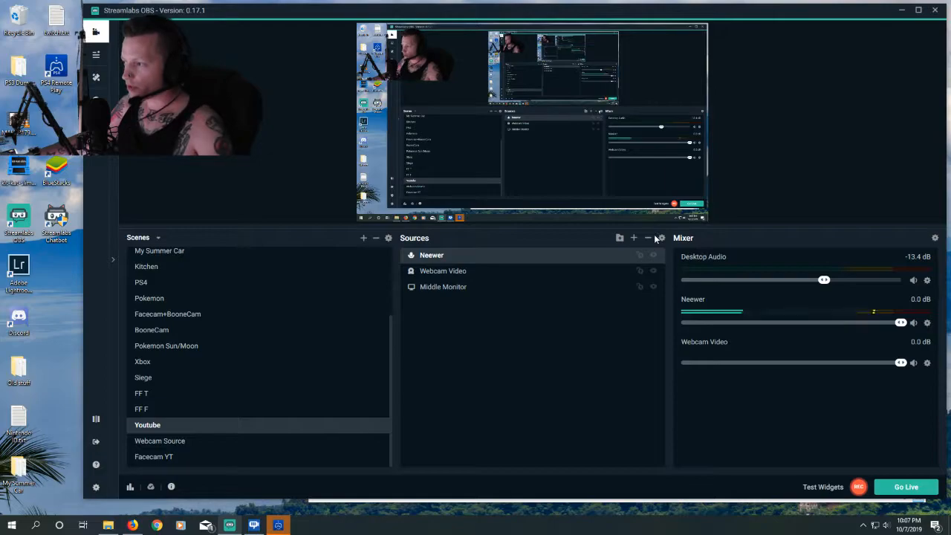
{"action": "mouse_move", "coordinate": [633, 238]}
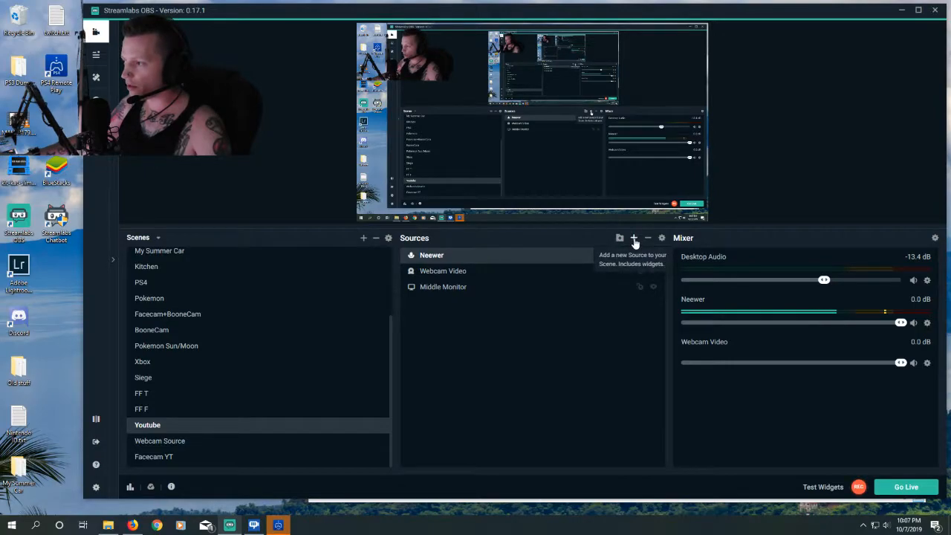
- Add a new Audio Input Capture source named 'Headset mic' rather than reusing one
{"action": "left_click", "coordinate": [633, 237]}
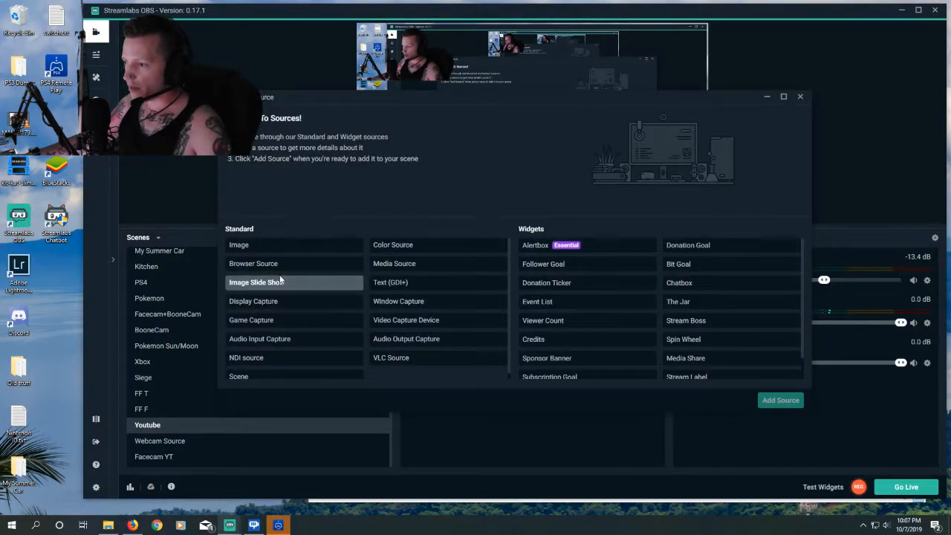
{"action": "left_click", "coordinate": [258, 339]}
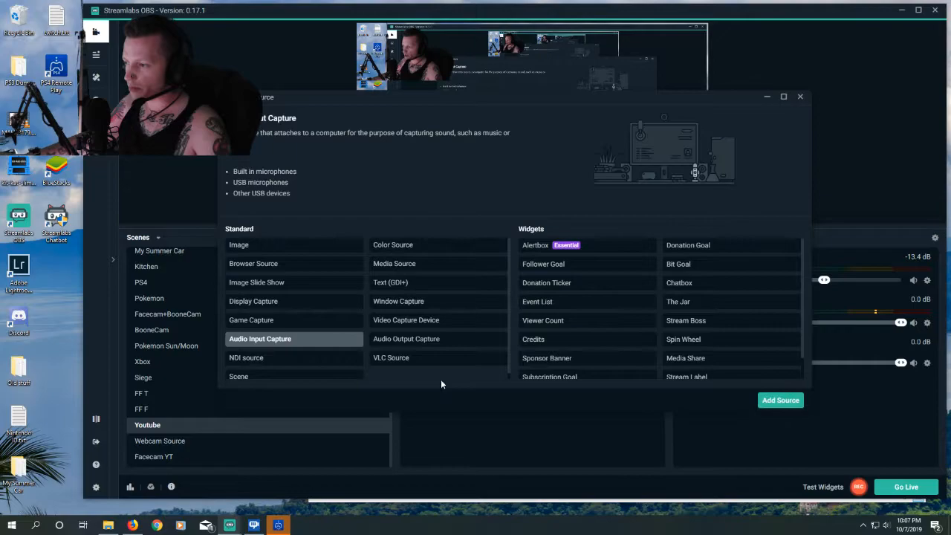
{"action": "left_click", "coordinate": [780, 399]}
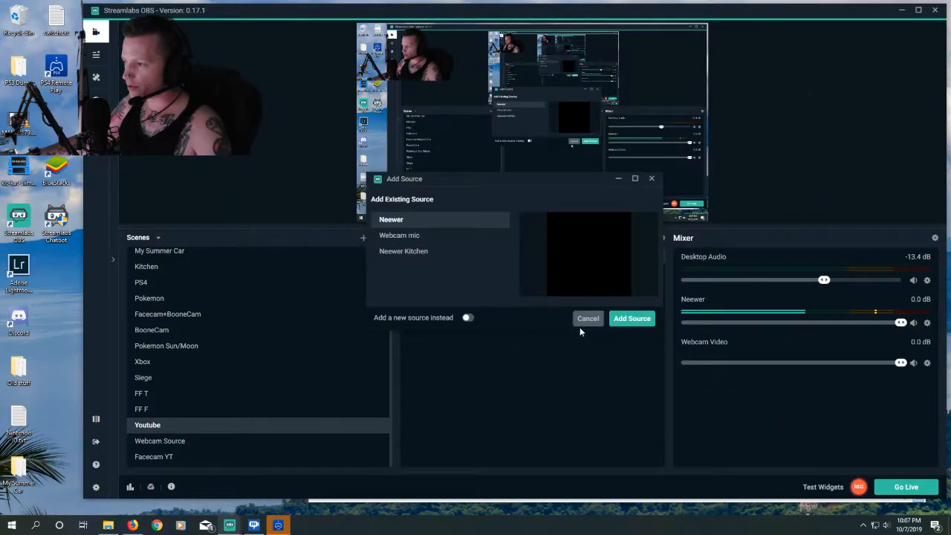
{"action": "left_click", "coordinate": [468, 318]}
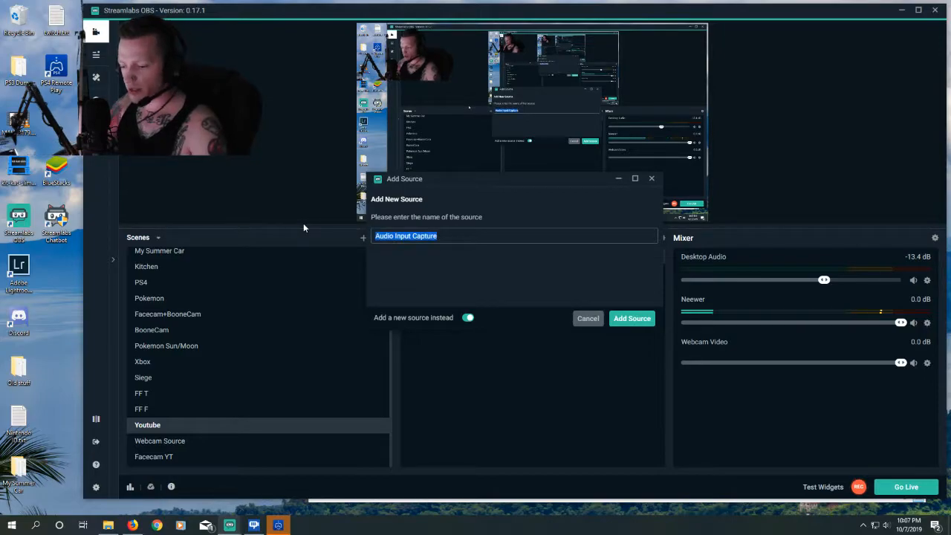
{"action": "type", "text": "Headset"}
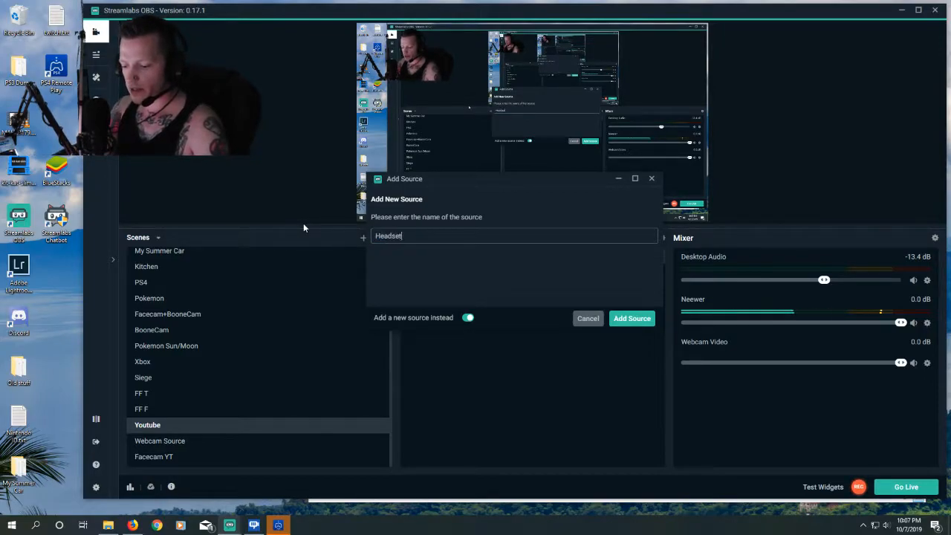
{"action": "type", "text": "mic"}
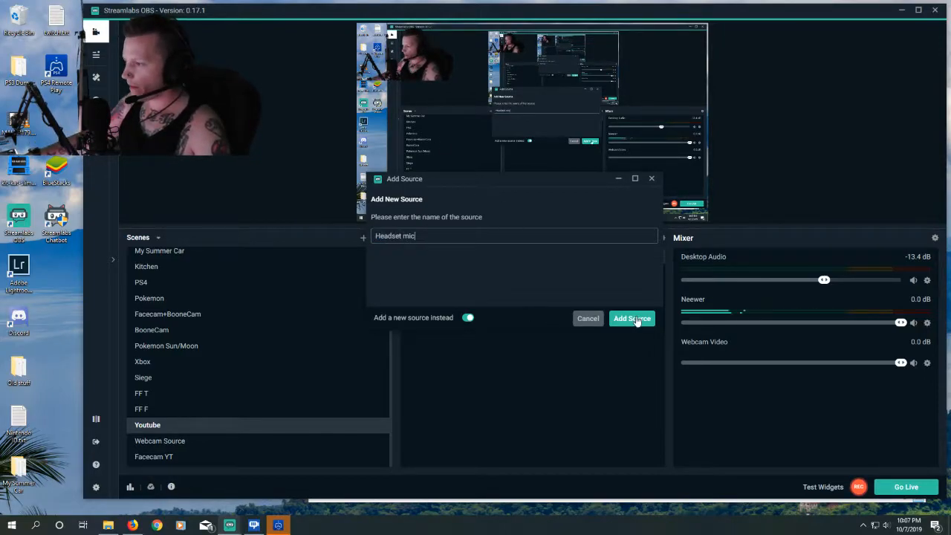
{"action": "left_click", "coordinate": [631, 318]}
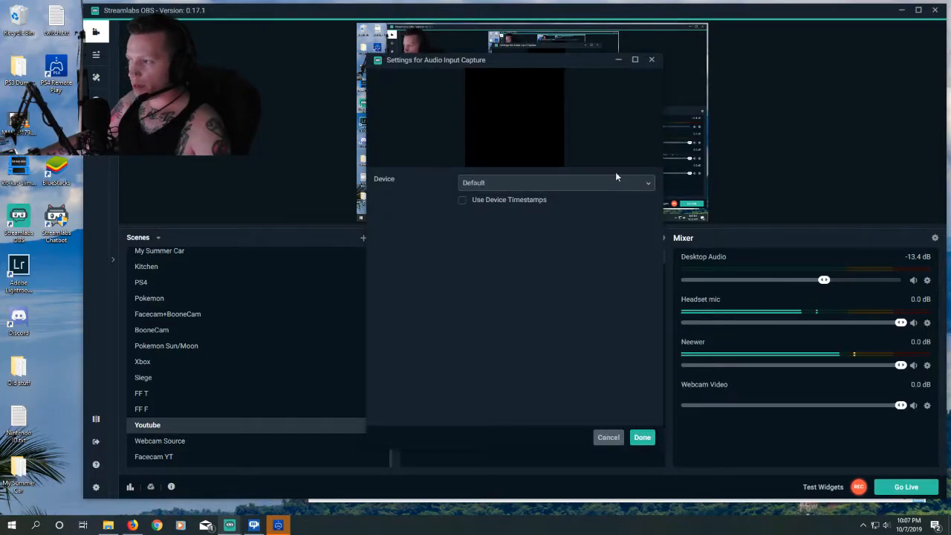
- Set the capture device to Headset Microphone (Corsair VOID PRO Surround USB Sound Adapter)
{"action": "left_click", "coordinate": [555, 182]}
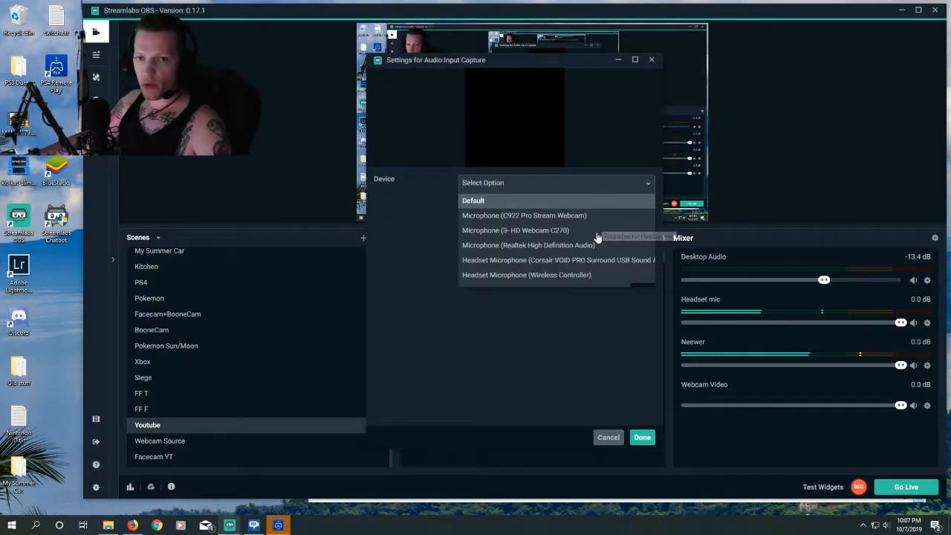
{"action": "mouse_move", "coordinate": [579, 266]}
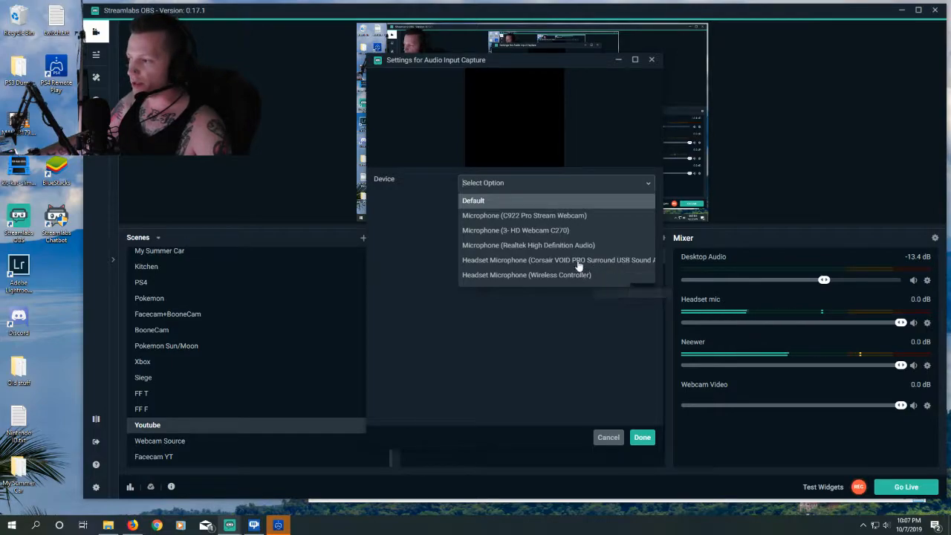
{"action": "mouse_move", "coordinate": [550, 268]}
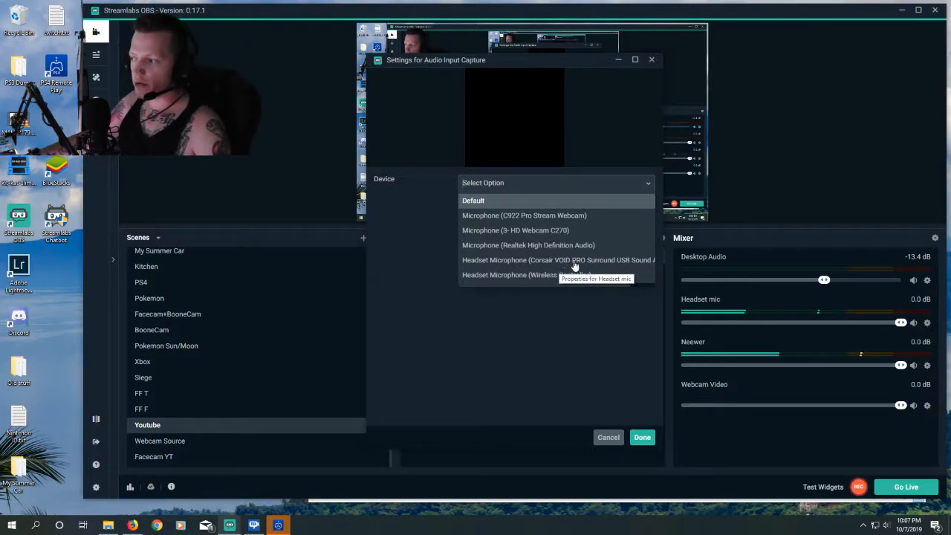
{"action": "mouse_move", "coordinate": [571, 290]}
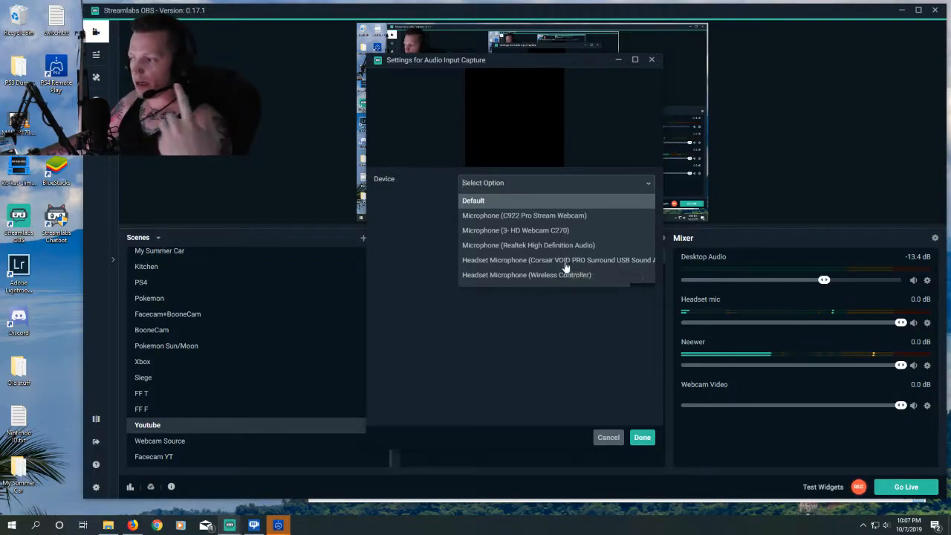
{"action": "mouse_move", "coordinate": [586, 268]}
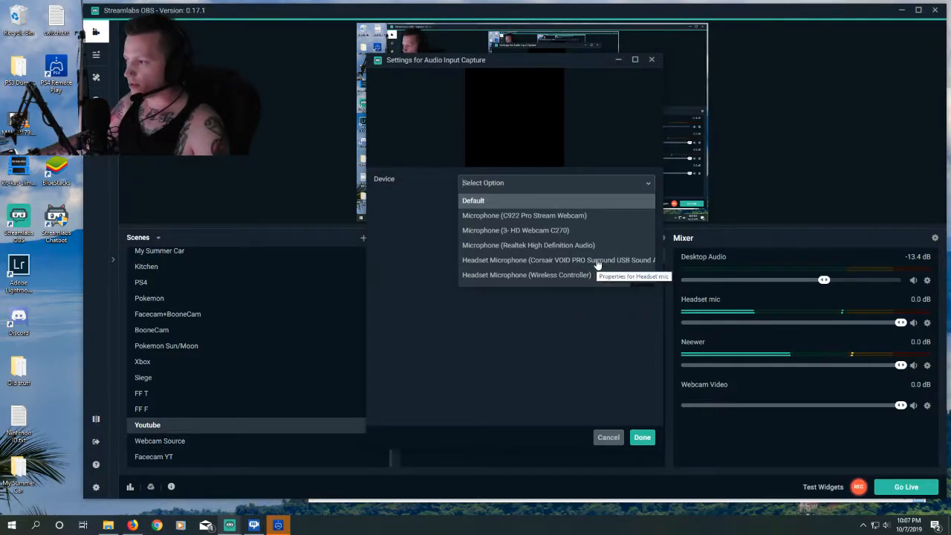
{"action": "left_click", "coordinate": [559, 258]}
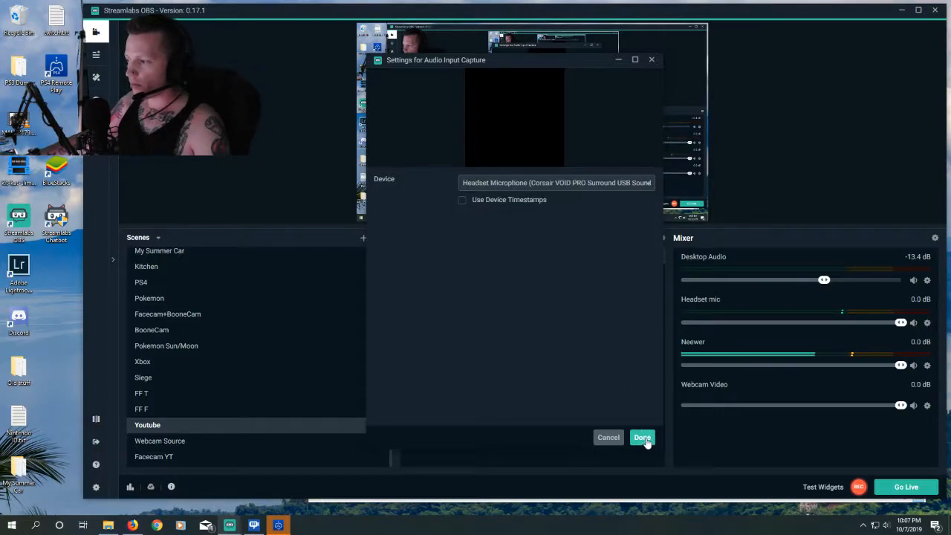
- Confirm the Headset mic device settings so it joins the scene sources and mixer
{"action": "left_click", "coordinate": [642, 437]}
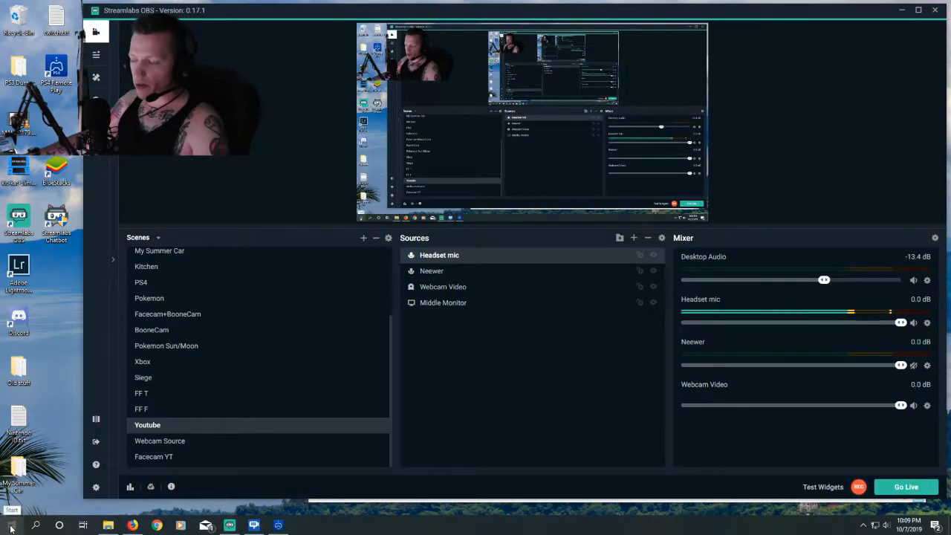
- Navigate Windows Settings to System > Sound > App volume and device preferences
{"action": "left_click", "coordinate": [12, 526]}
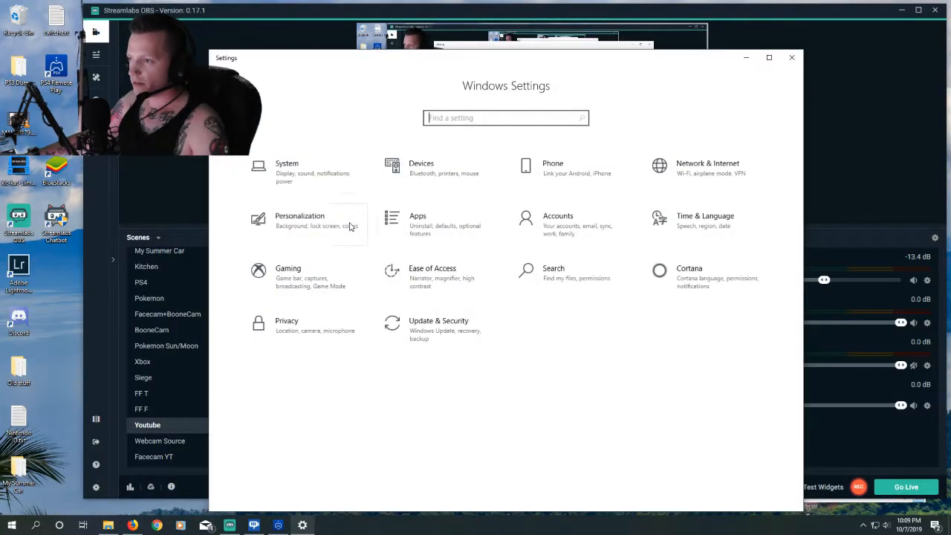
{"action": "mouse_move", "coordinate": [305, 172]}
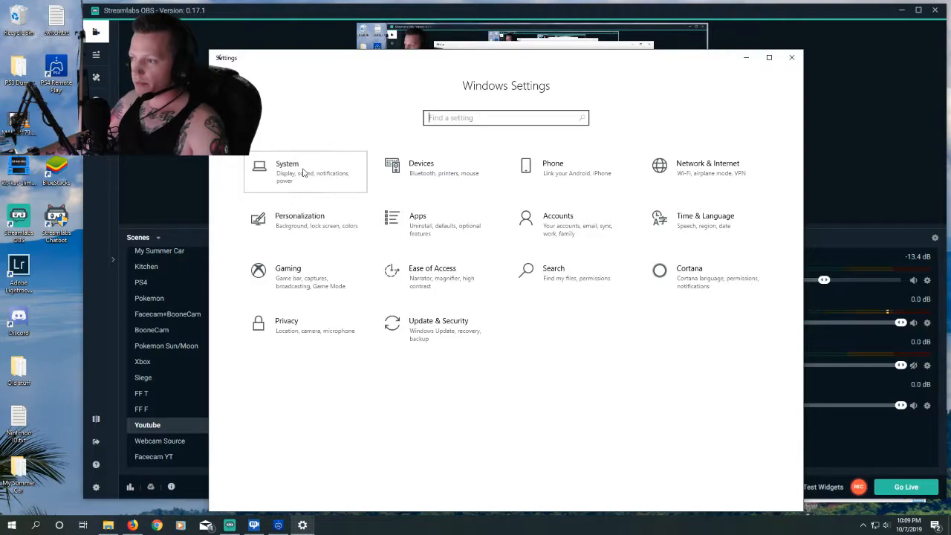
{"action": "left_click", "coordinate": [286, 171]}
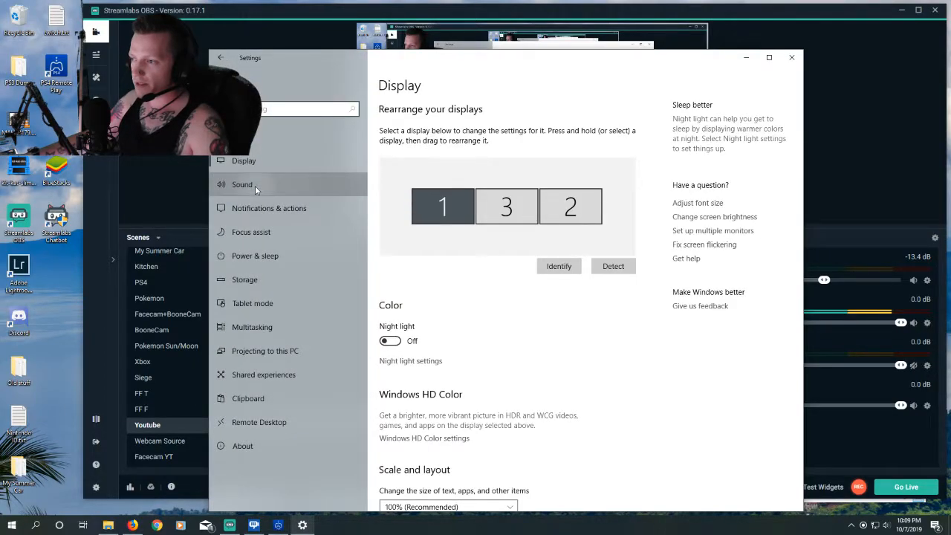
{"action": "left_click", "coordinate": [240, 184]}
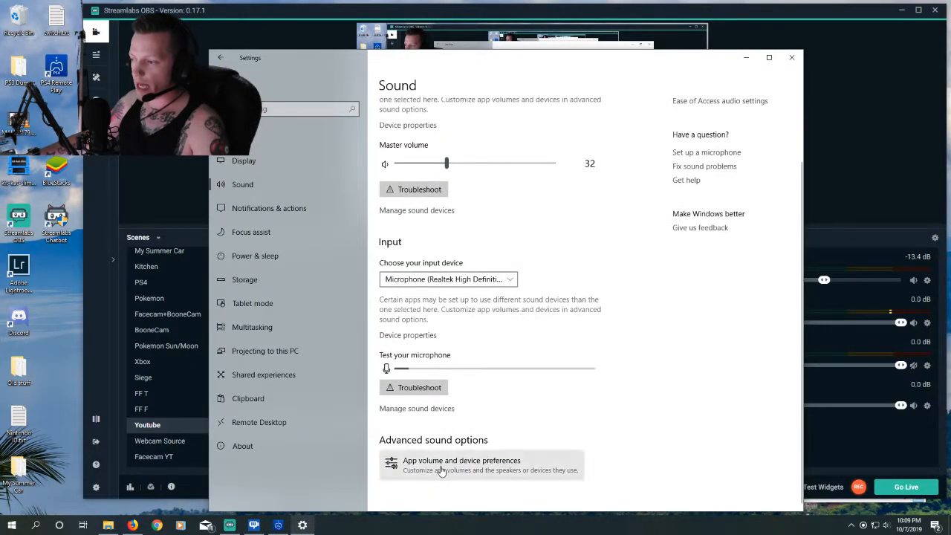
{"action": "left_click", "coordinate": [461, 463]}
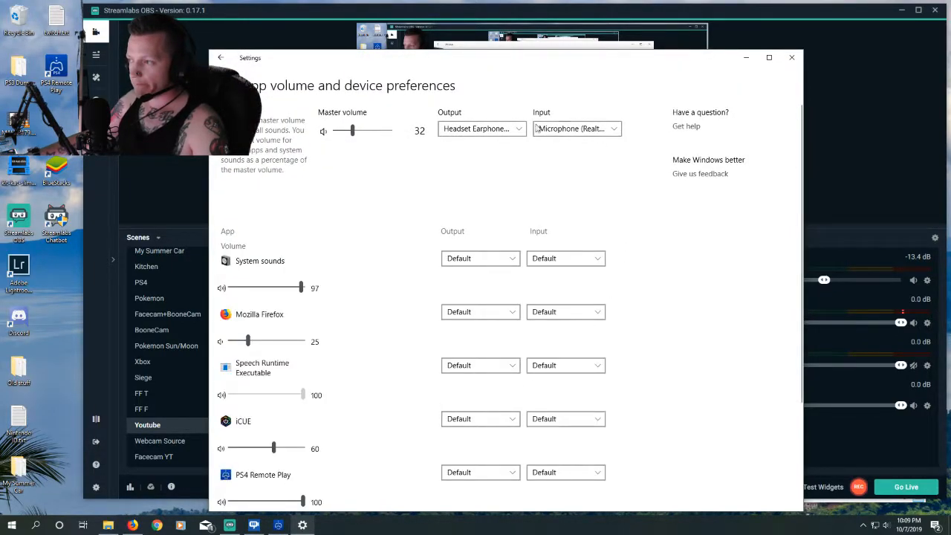
- Route PS4 Remote Play's input to the Corsair VOID PRO headset microphone and close Settings
{"action": "scroll", "scroll_direction": "down", "scroll_amount": 3}
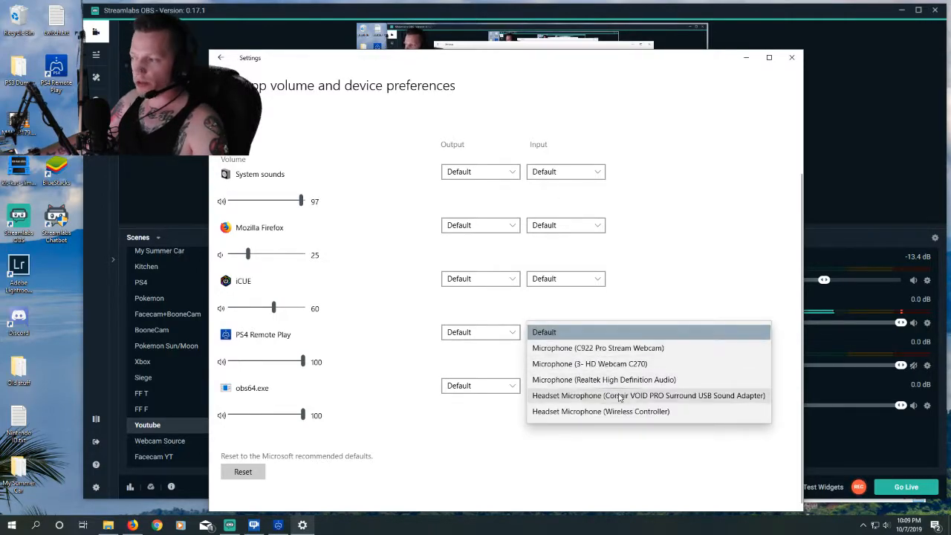
{"action": "mouse_move", "coordinate": [603, 380]}
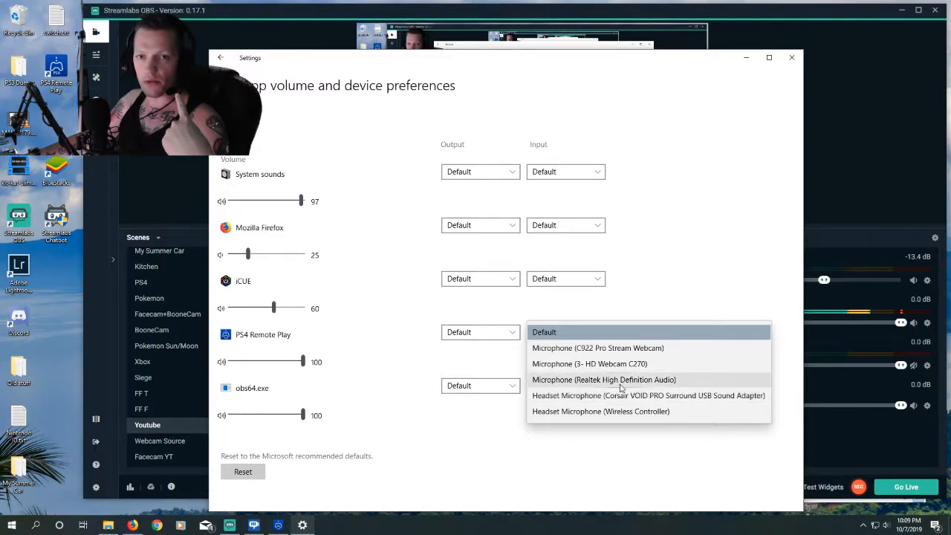
{"action": "mouse_move", "coordinate": [621, 399]}
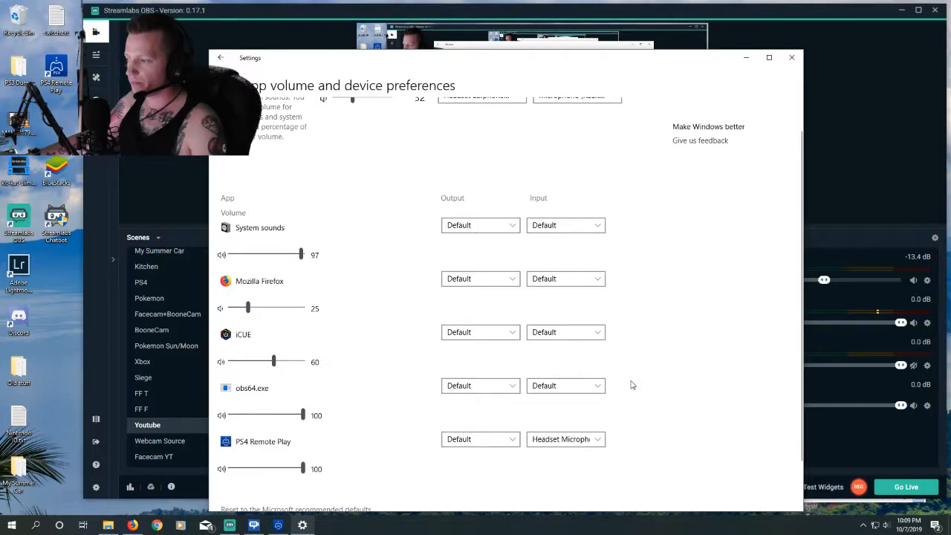
{"action": "scroll", "scroll_direction": "down", "scroll_amount": 3}
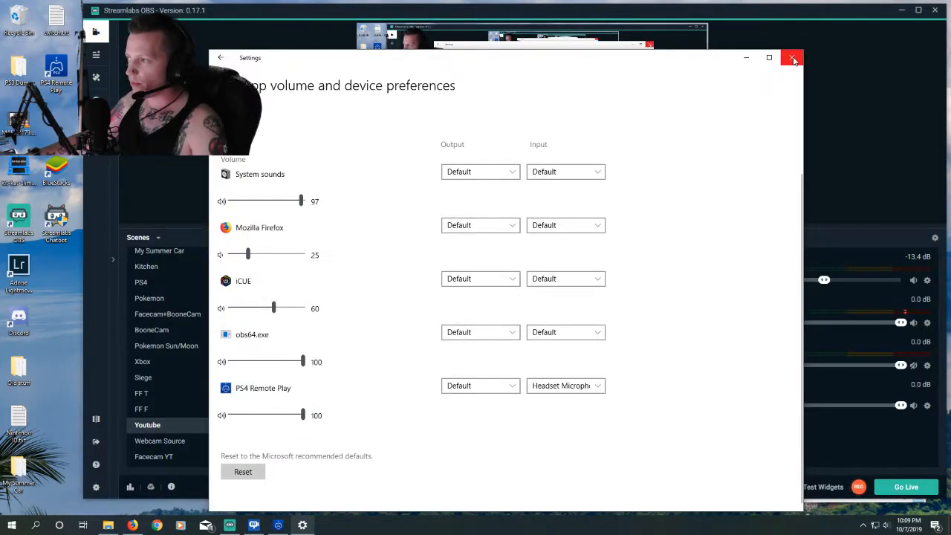
{"action": "left_click", "coordinate": [791, 57]}
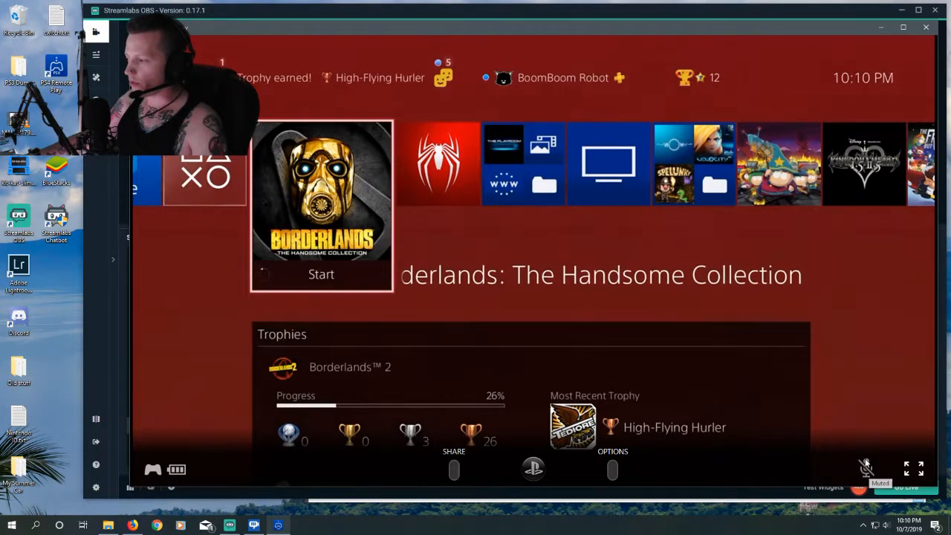
- Select Settings from the PS4 home screen in Remote Play
{"action": "left_click", "coordinate": [864, 466]}
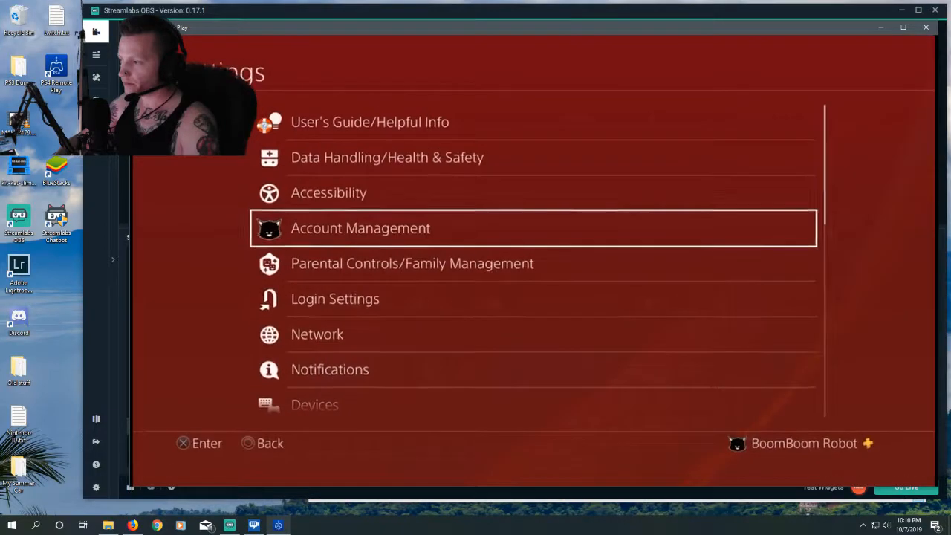
- Go through Devices > Audio Devices to the Adjust Microphone Level screen
{"action": "scroll", "scroll_direction": "down", "scroll_amount": 3}
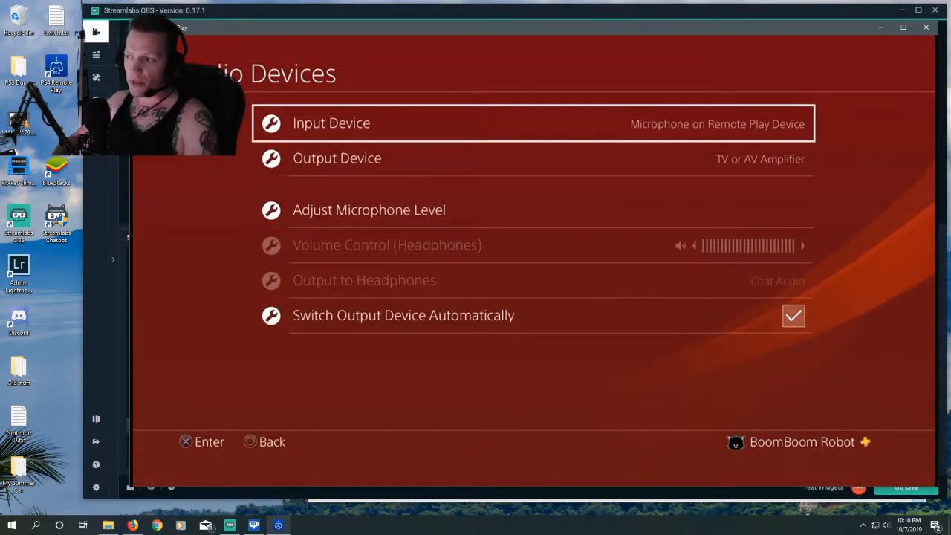
{"action": "left_click", "coordinate": [532, 123]}
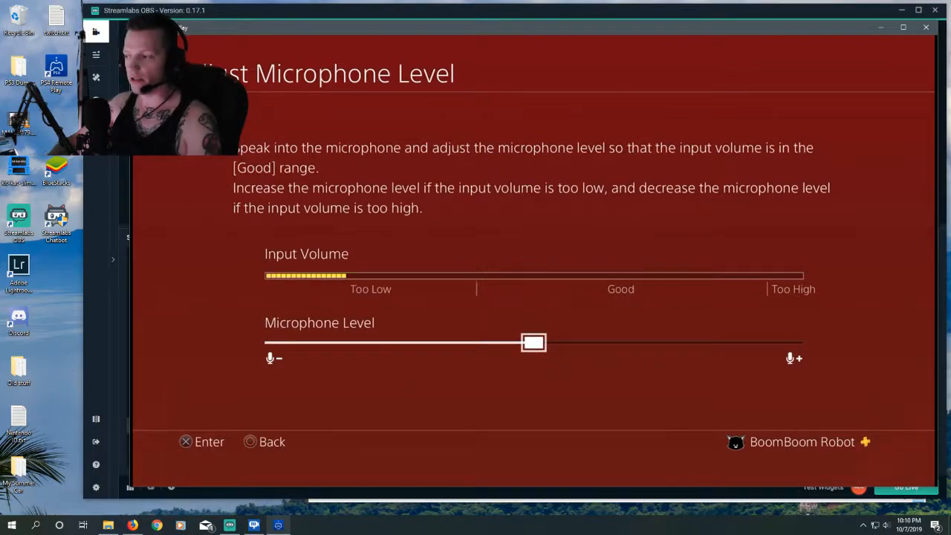
- Set the PS4 Microphone Level slider to about halfway
{"action": "left_click_drag", "start_coordinate": [533, 342], "coordinate": [598, 341]}
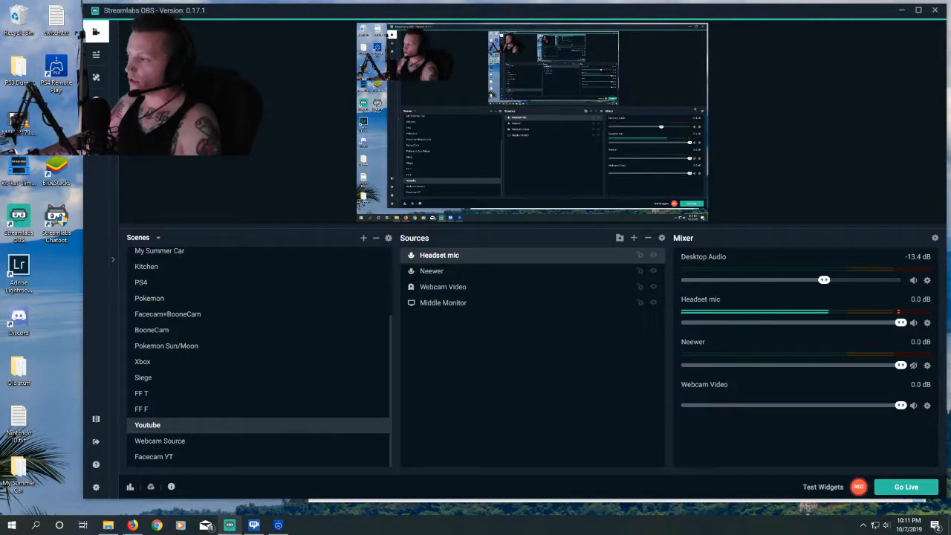
{"action": "mouse_move", "coordinate": [746, 288]}
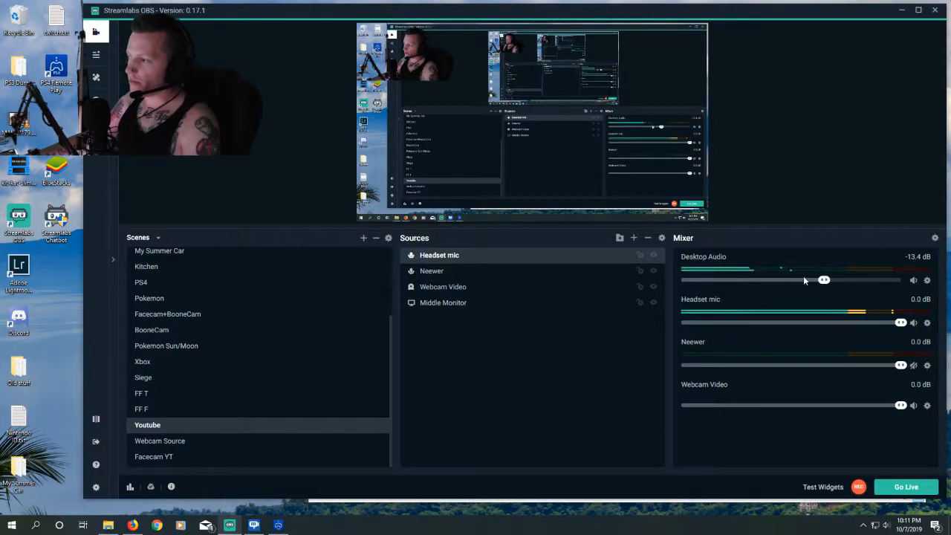
- Adjust the Desktop Audio mixer slider until it reads about -14.3 dB
{"action": "left_click_drag", "start_coordinate": [823, 280], "coordinate": [834, 279]}
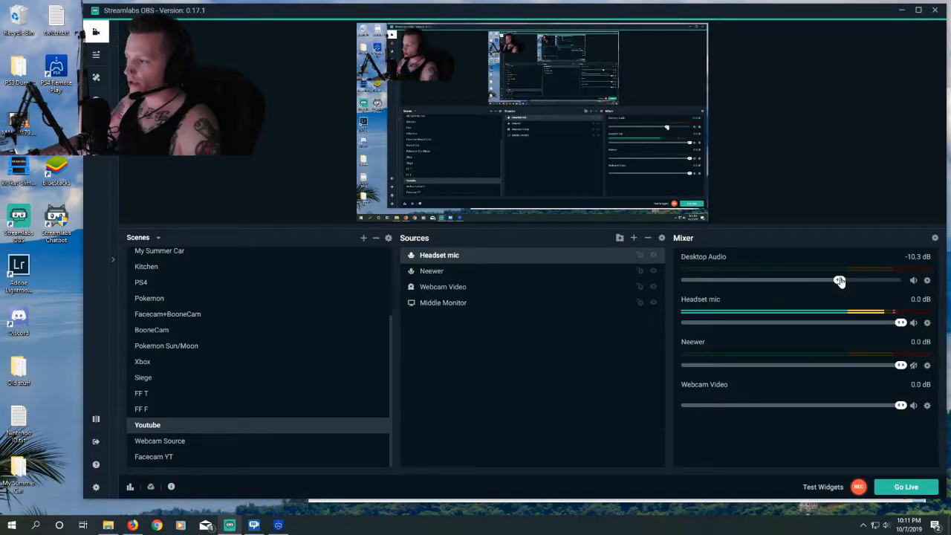
{"action": "left_click_drag", "start_coordinate": [839, 279], "coordinate": [832, 280]}
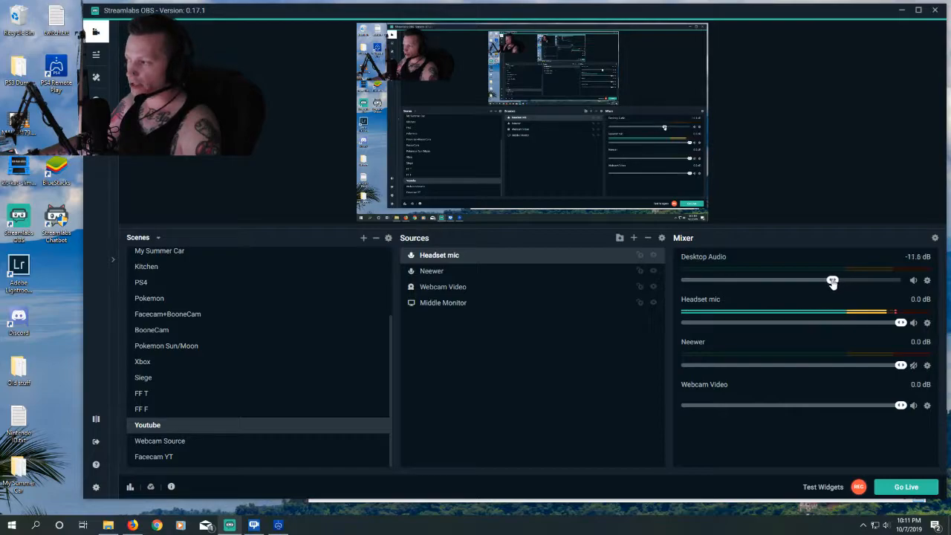
{"action": "left_click_drag", "start_coordinate": [832, 279], "coordinate": [820, 279]}
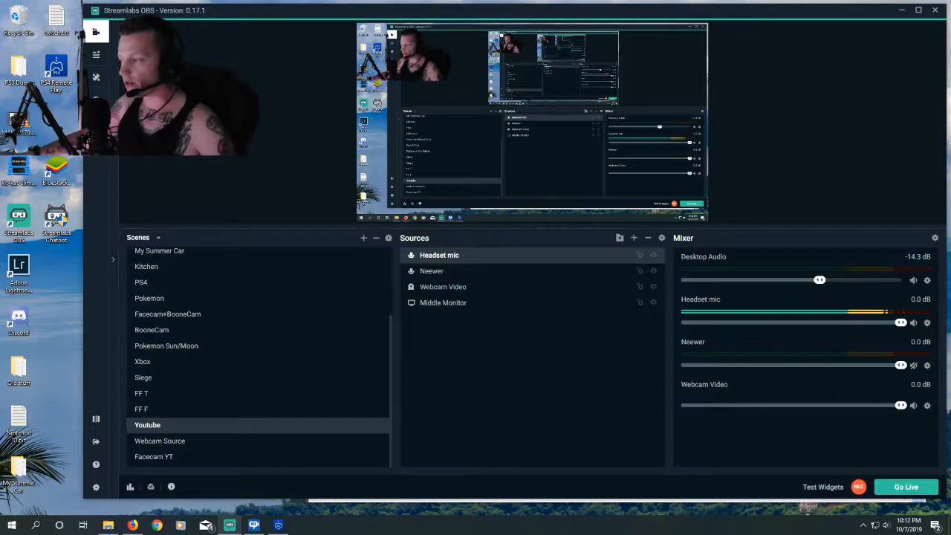
{"action": "mouse_move", "coordinate": [829, 146]}
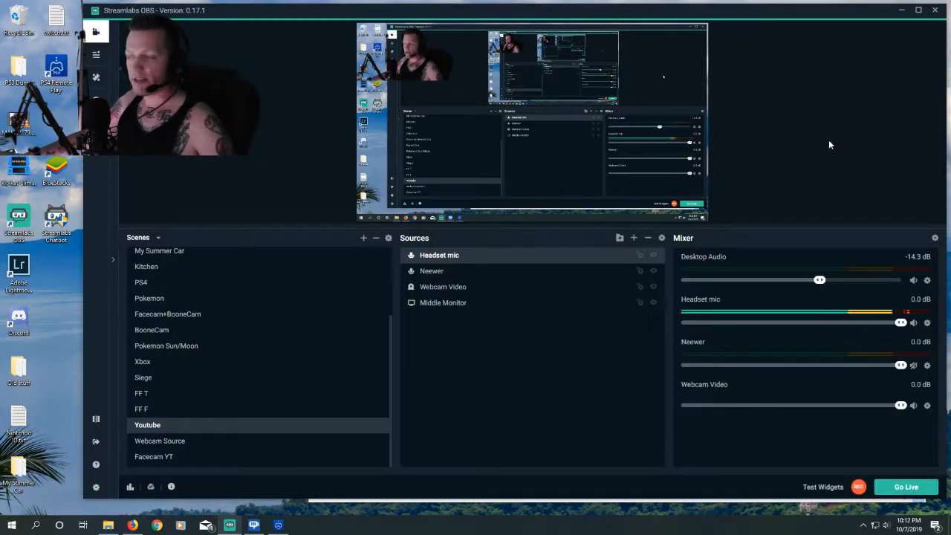